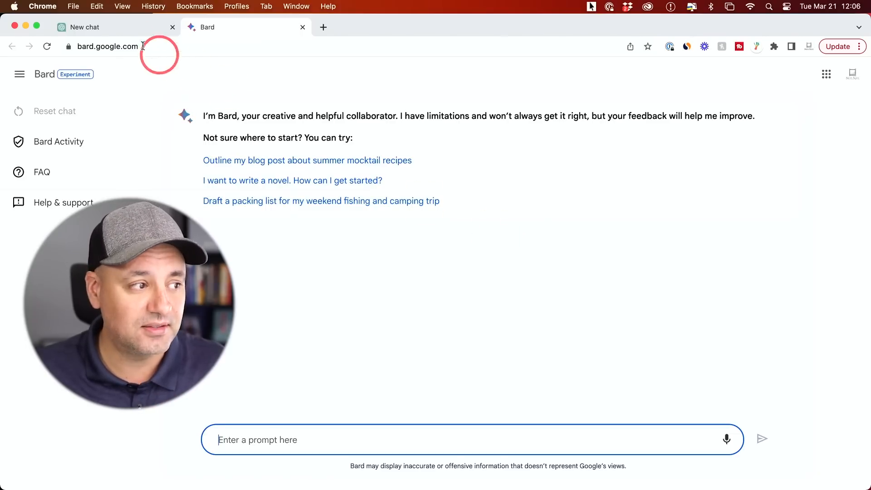
Review Bard's start page, then switch to the new ChatGPT chat in light mode
click(100, 27)
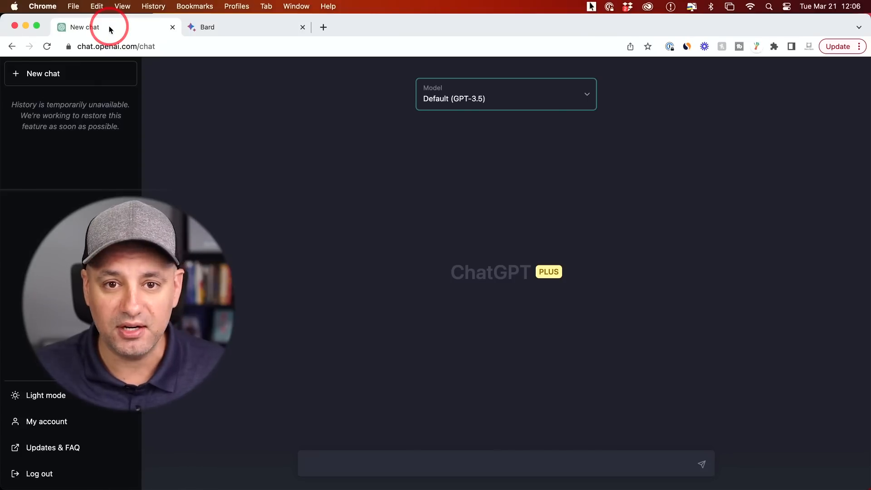
click(246, 27)
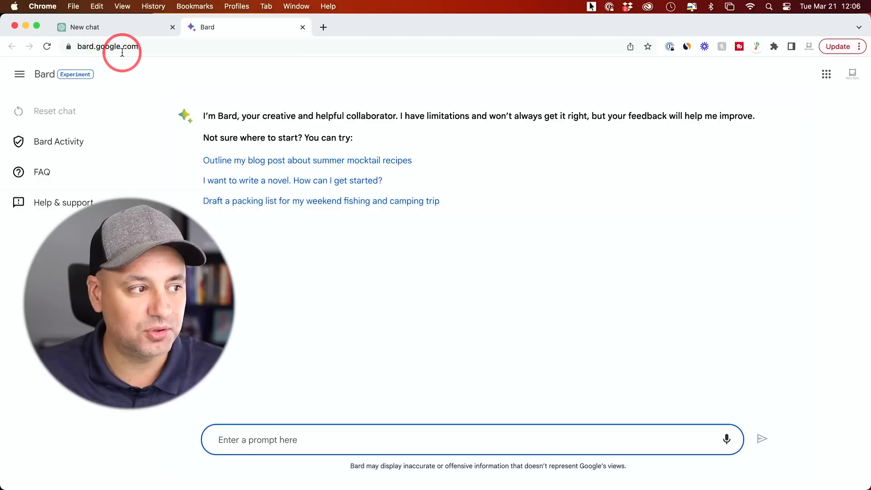
mouse_move(585, 234)
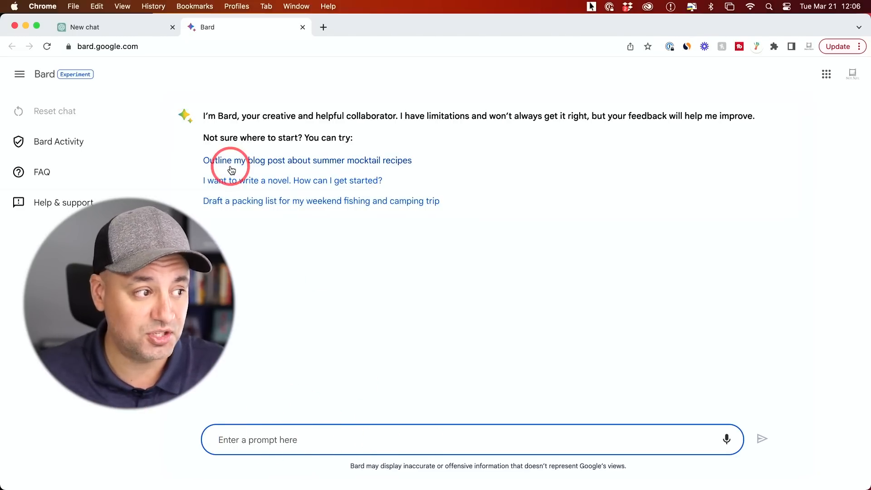
click(111, 26)
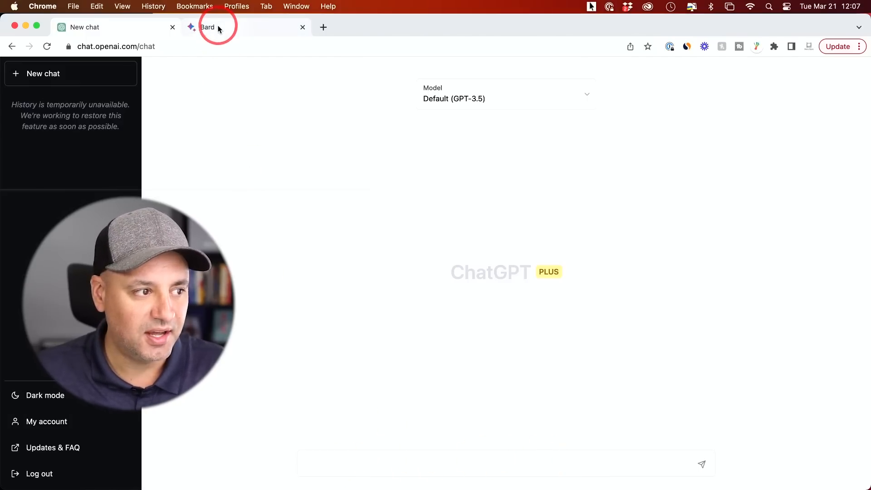
Read Bard's video-to-MP3 YouTube script with its Intro, Steps, Outro and Tips
click(217, 27)
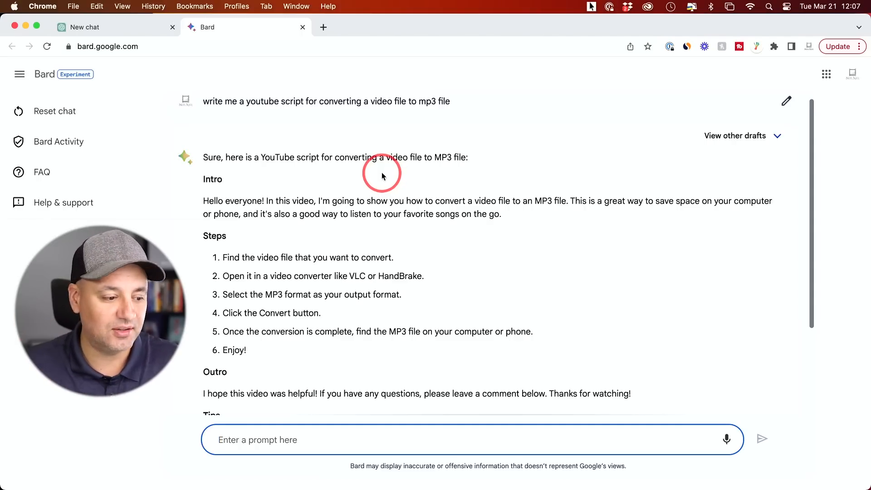
scroll(down, 3)
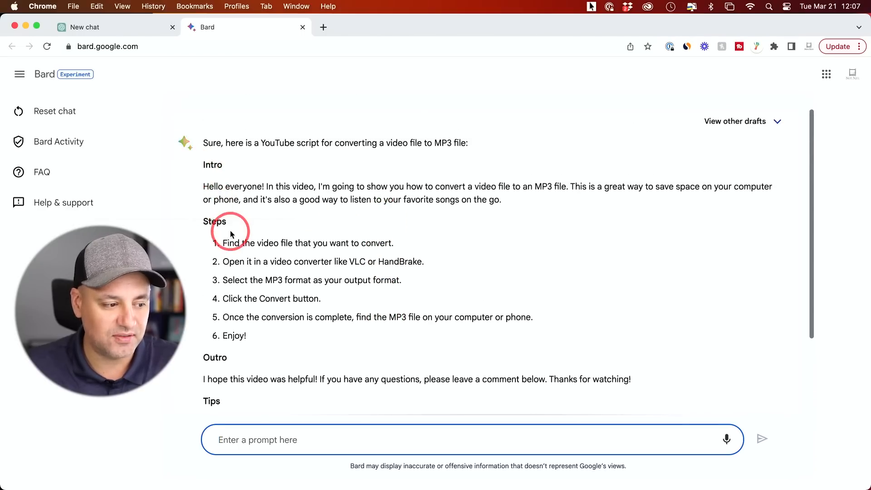
scroll(down, 3)
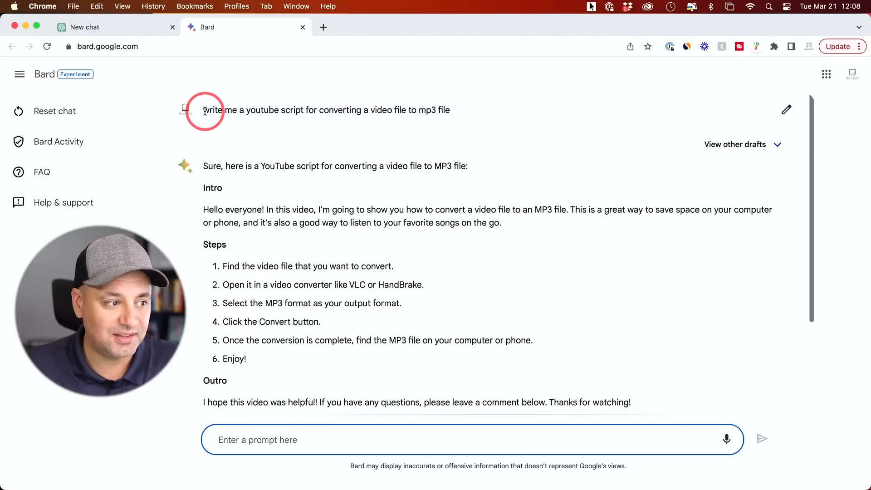
Send 'write me a youtube script for converting a video file to mp3 file' on Default (GPT-3.5)
triple_click(326, 109)
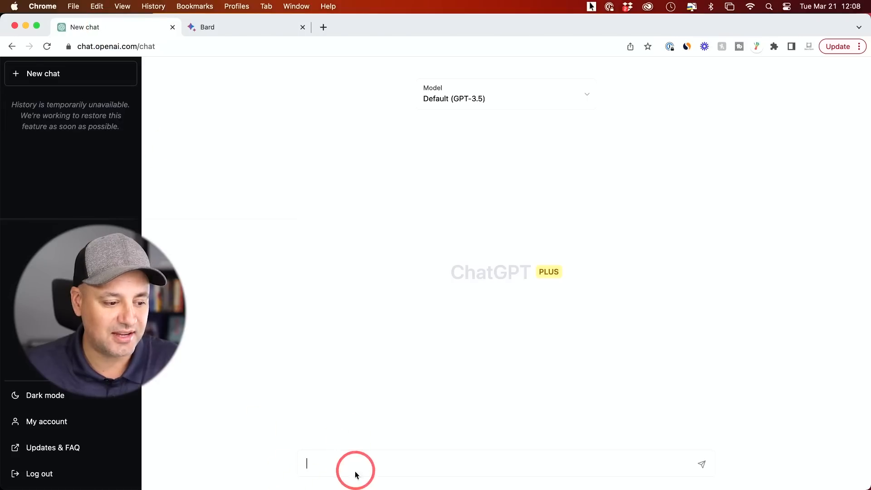
text(write me a youtube script for converting a video file to mp3 file)
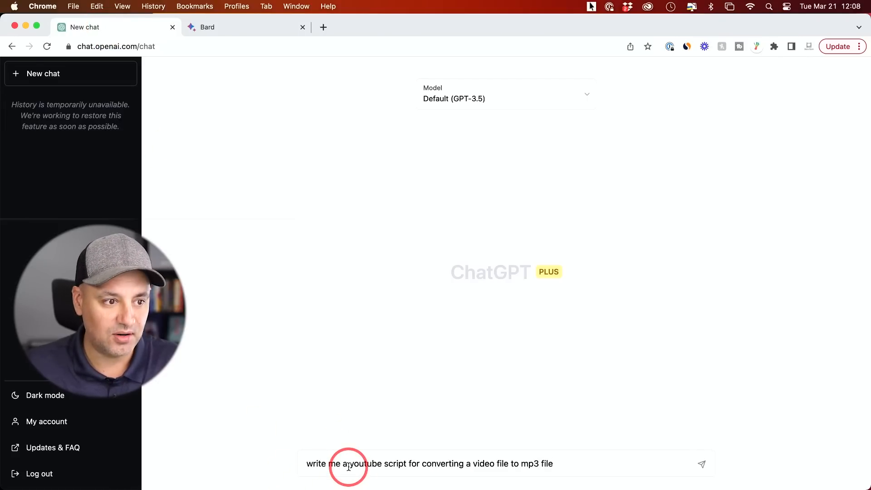
click(475, 95)
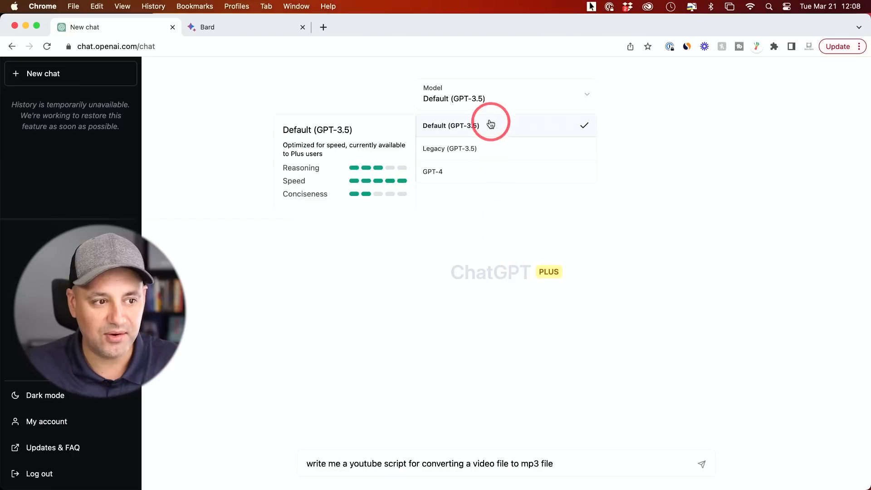
click(451, 125)
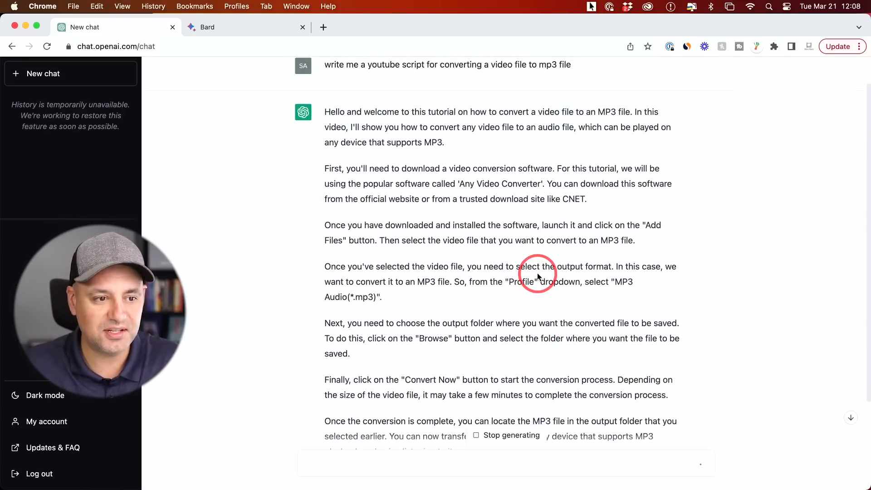
Scroll through ChatGPT's finished Convert Video to MP3 script, comparing it with Bard's
scroll(down, 3)
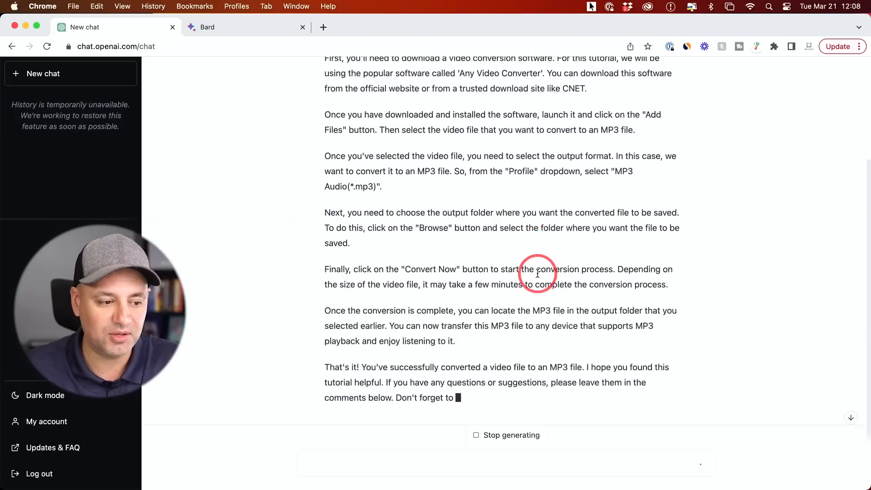
scroll(up, 3)
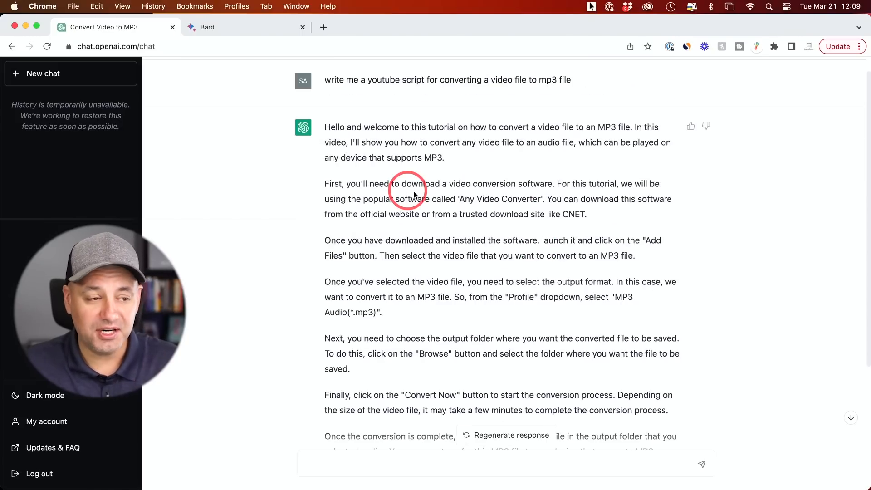
mouse_move(343, 131)
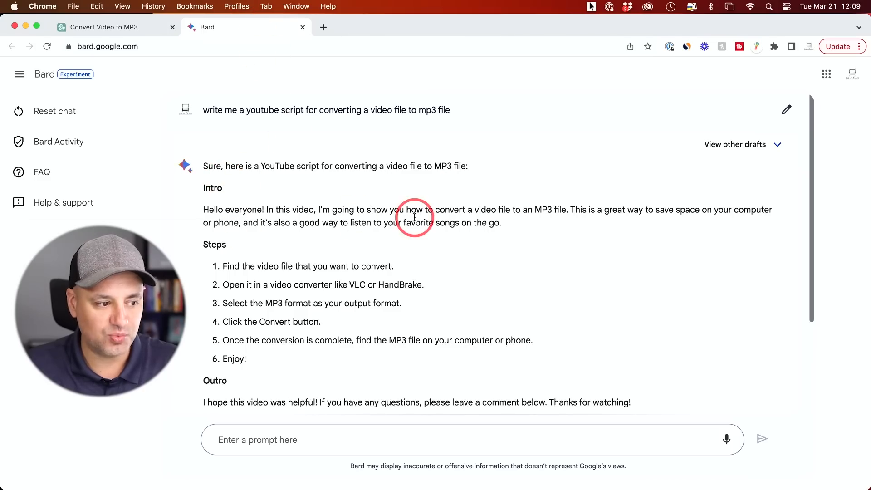
scroll(down, 3)
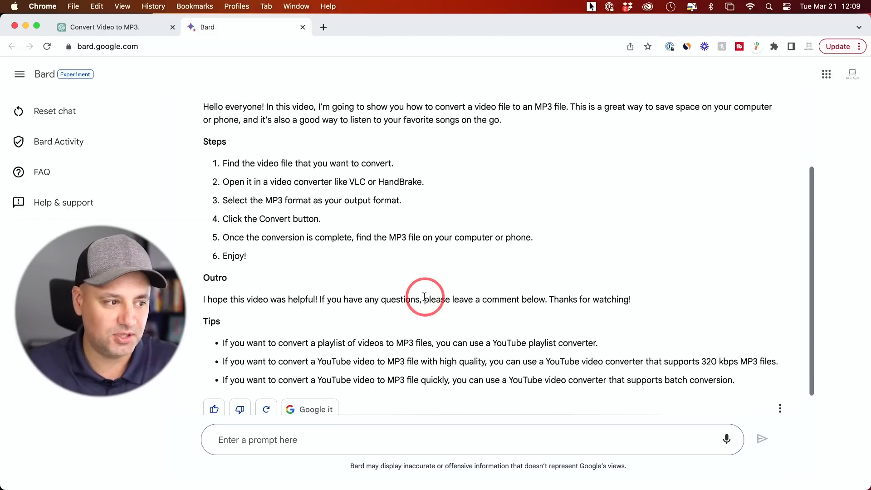
mouse_move(249, 234)
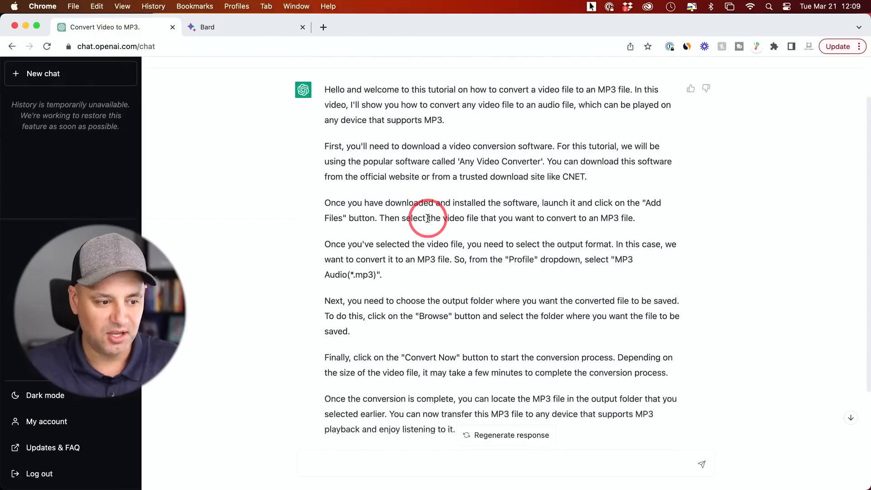
scroll(down, 3)
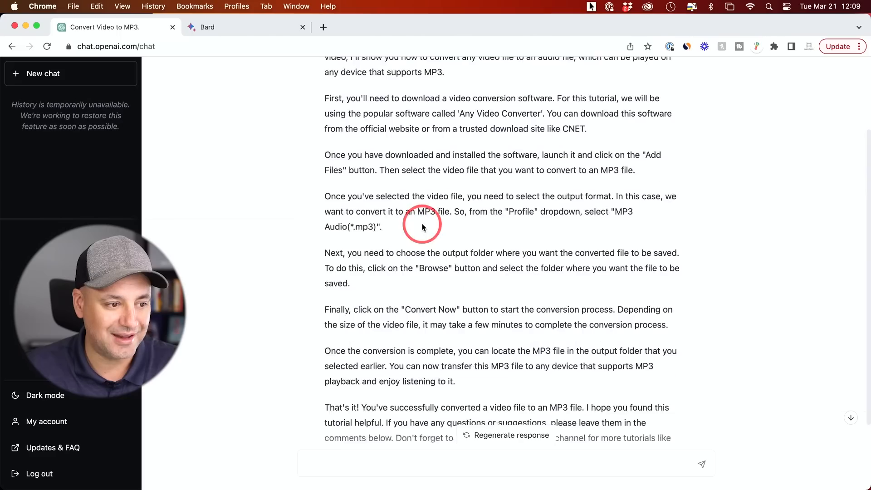
scroll(down, 3)
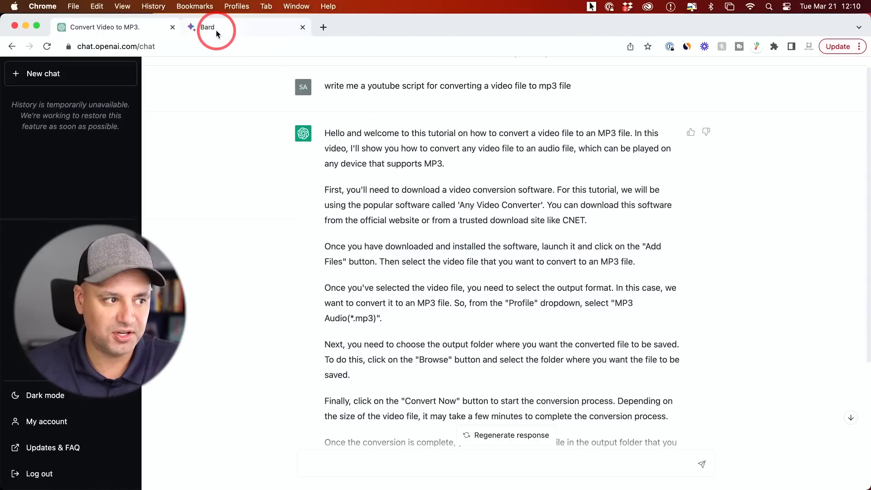
Ask Bard to write a song about making videos
click(208, 27)
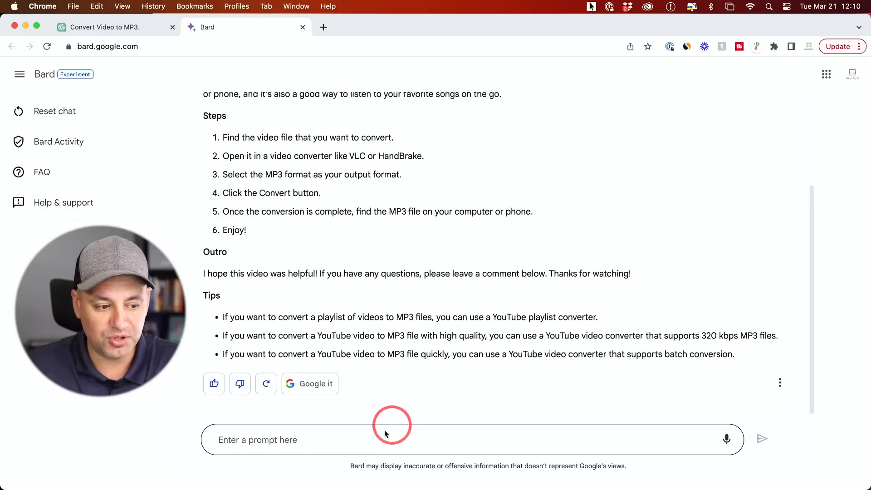
click(381, 440)
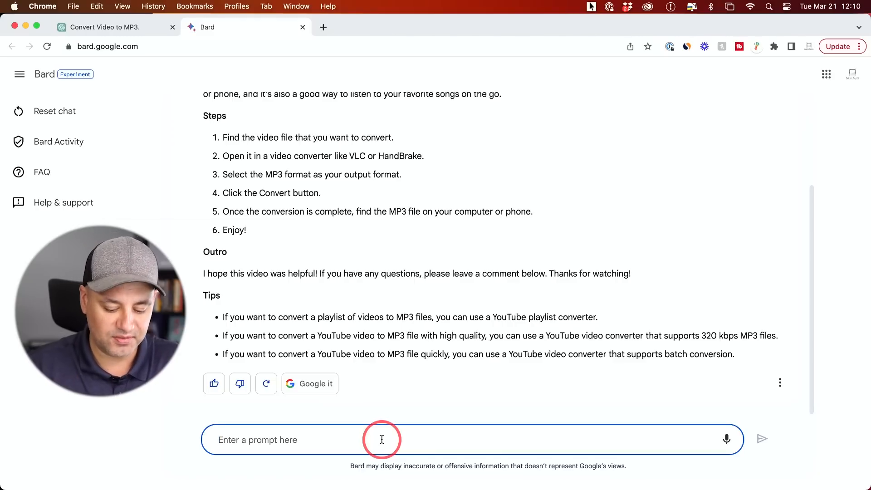
text(writ em)
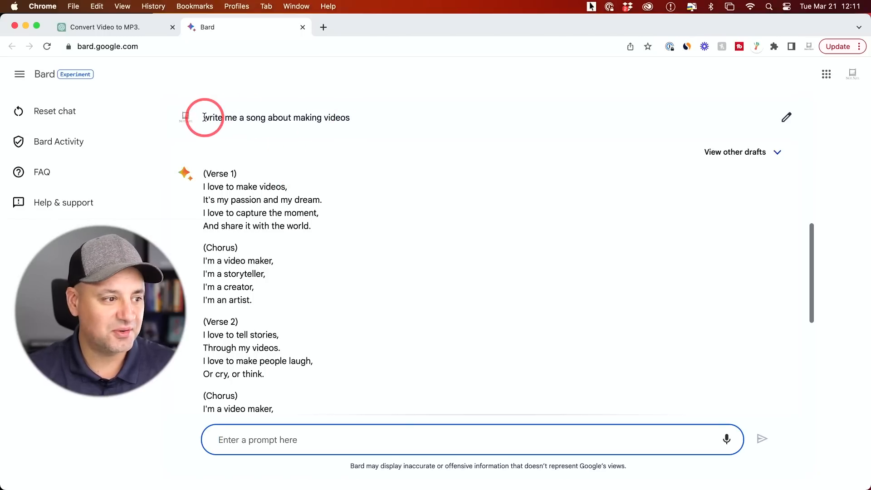
click(105, 27)
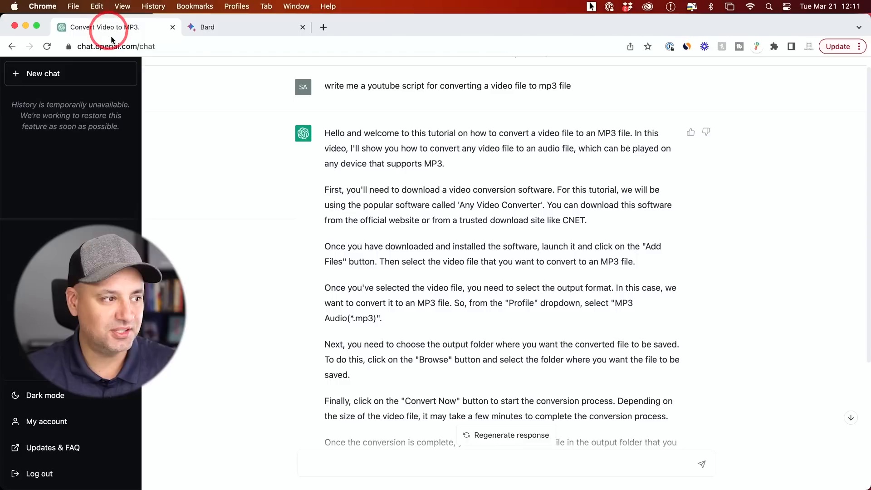
Send 'write me a song about making videos' to ChatGPT and glance at Bard's song
text(write me a song about making videos)
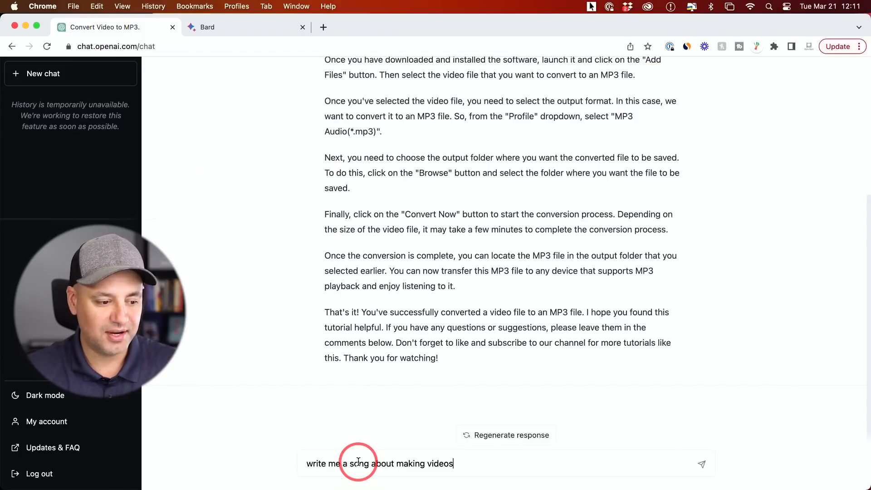
click(702, 463)
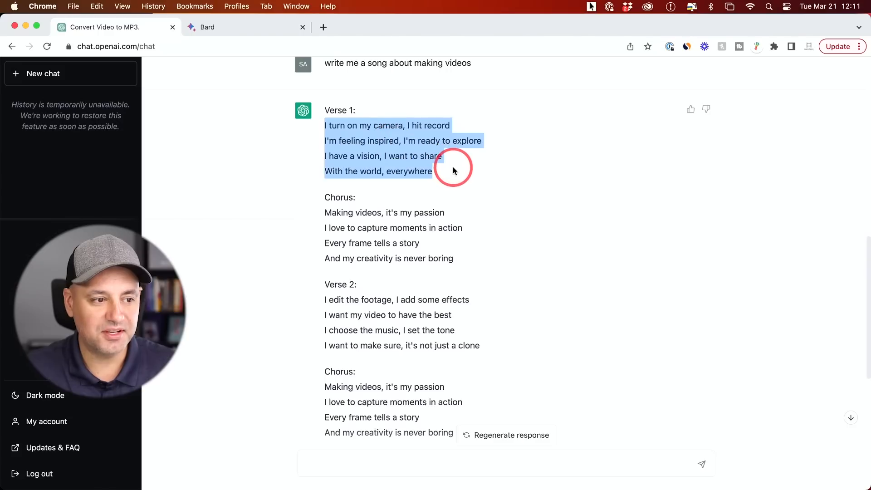
mouse_move(475, 179)
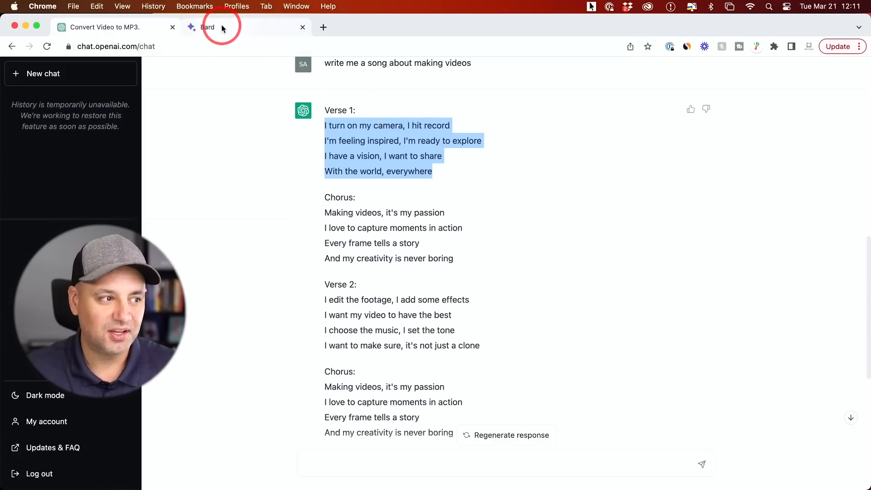
click(207, 26)
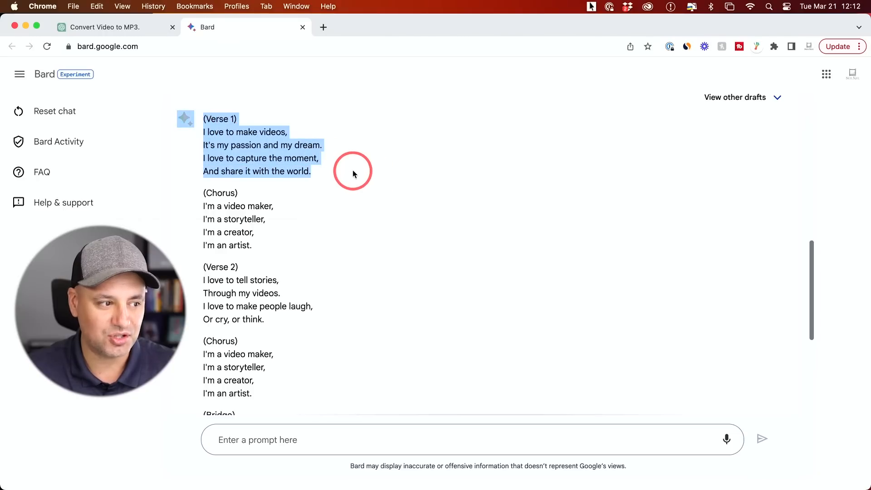
click(103, 27)
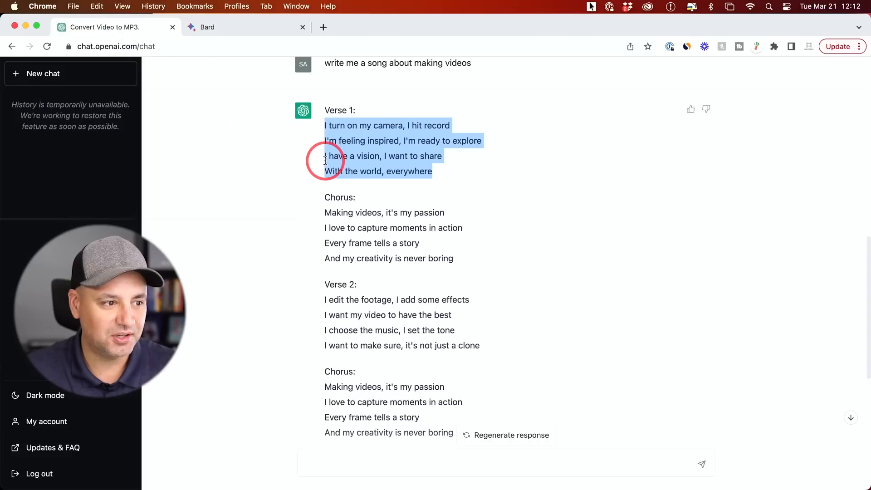
mouse_move(471, 184)
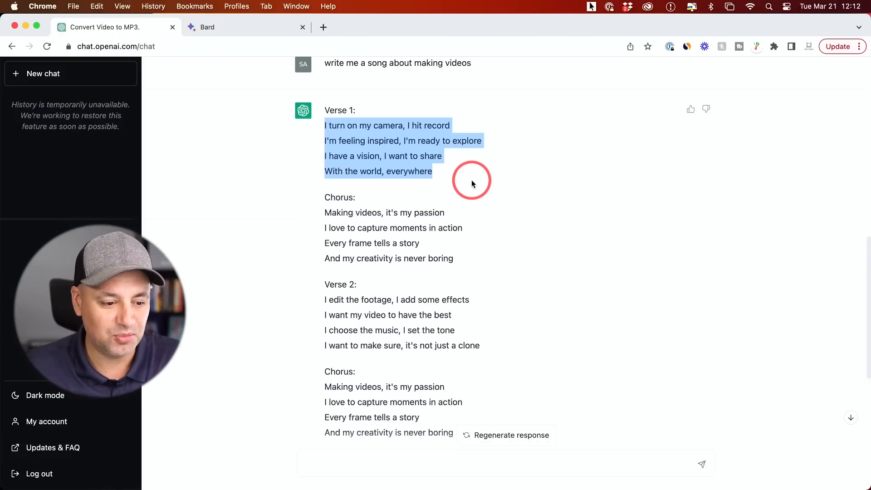
Scroll through ChatGPT's and Bard's songs to compare verses, chorus and outro
scroll(down, 3)
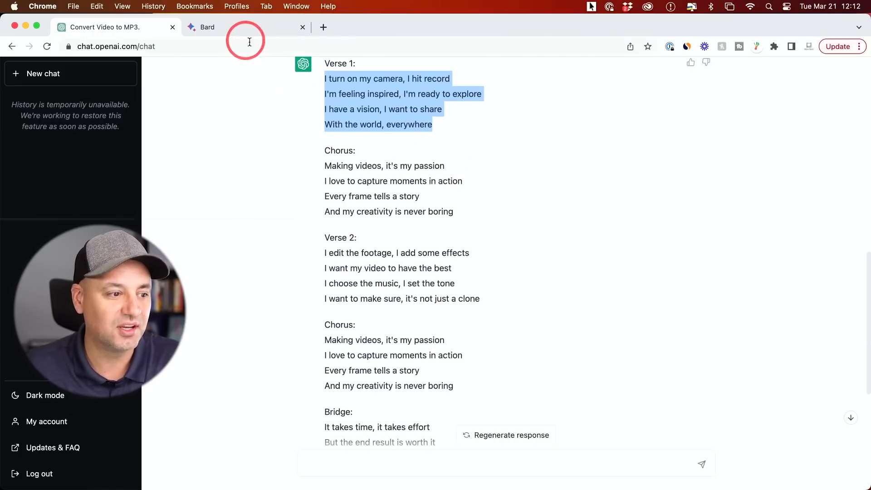
scroll(down, 3)
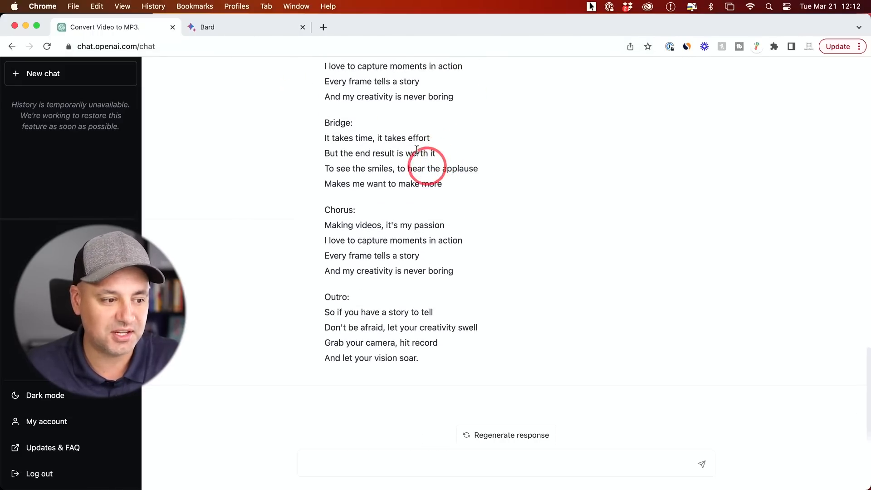
click(244, 27)
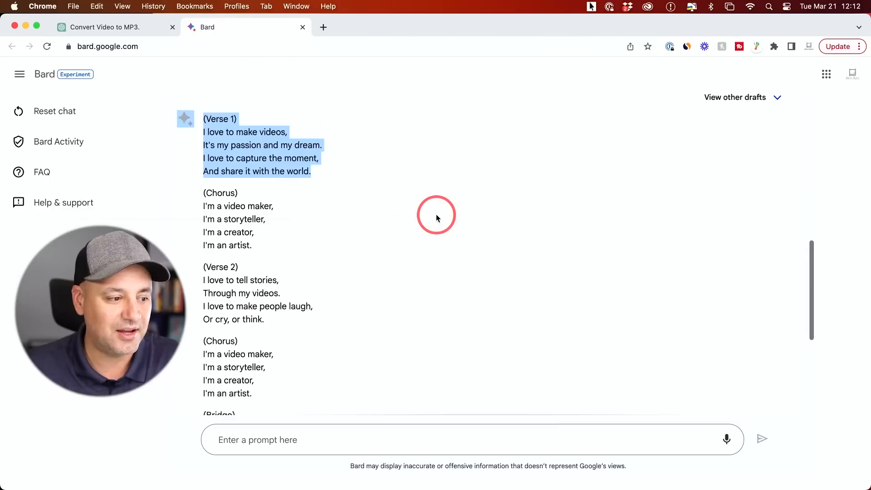
scroll(down, 3)
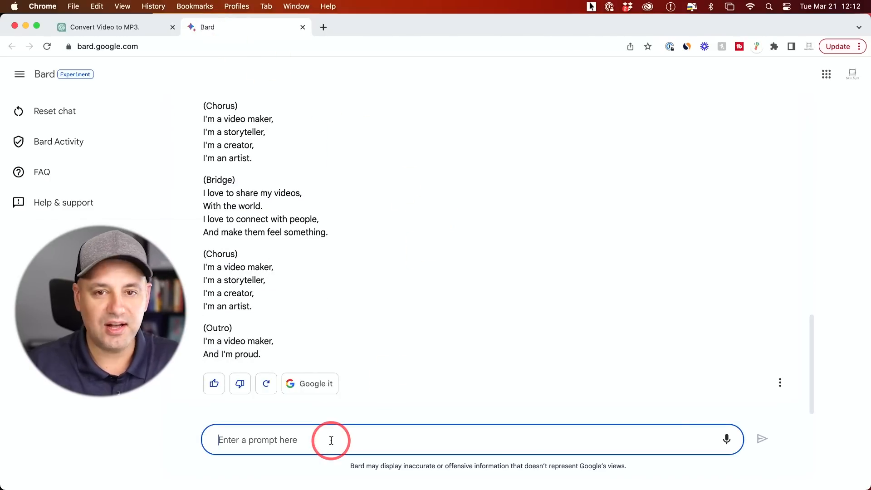
Ask Bard for the best places to travel to and show related Google searches
text(best places)
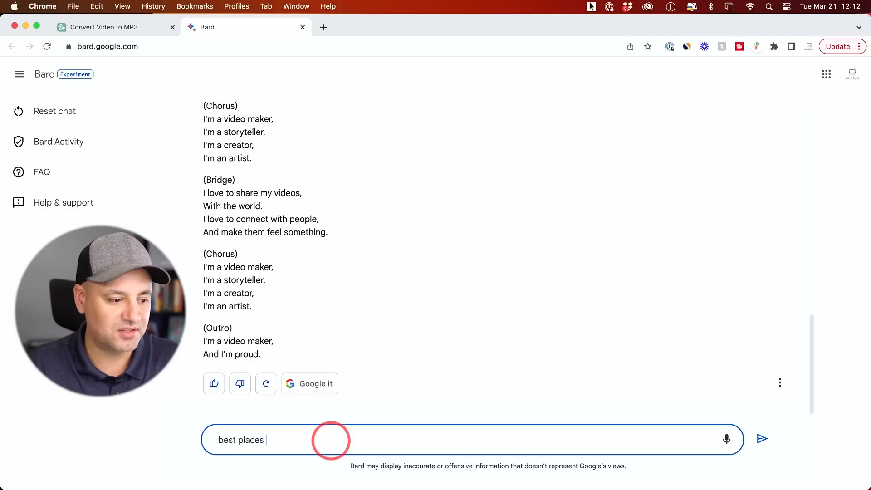
click(762, 439)
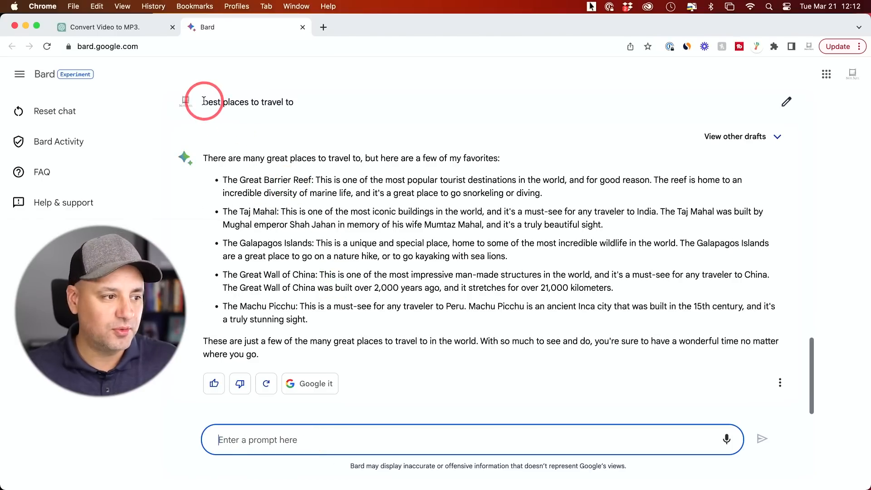
click(111, 27)
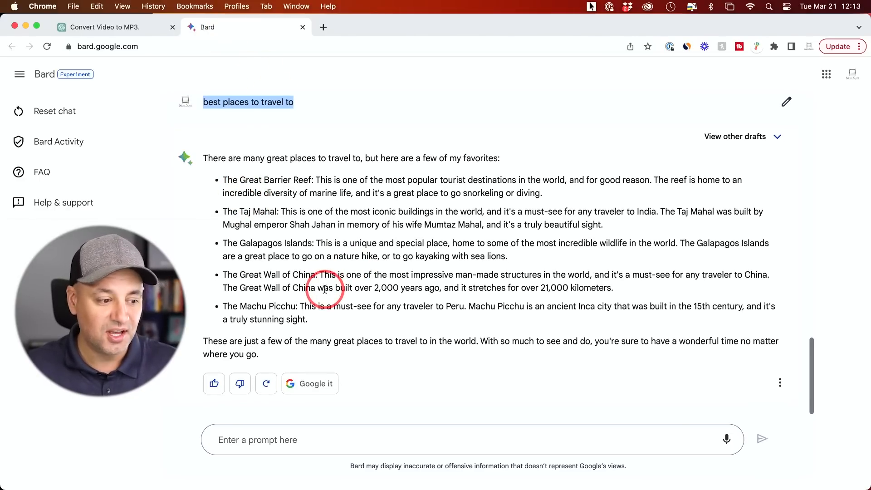
mouse_move(309, 384)
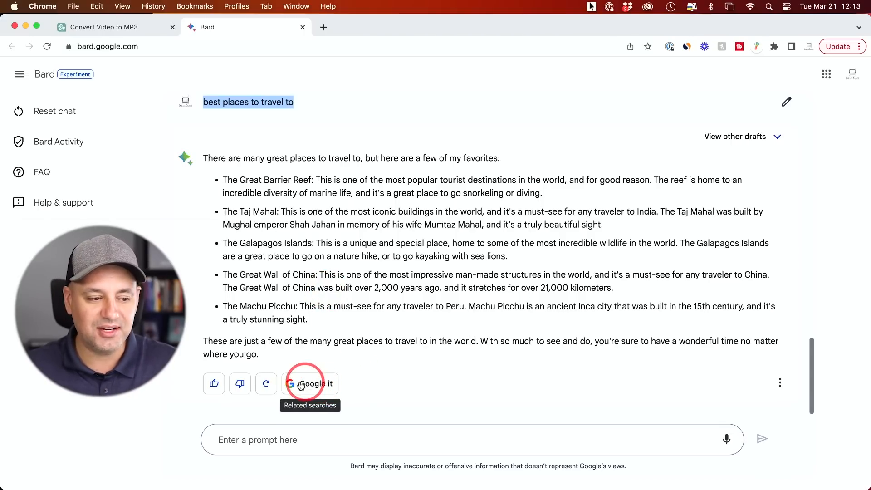
click(309, 384)
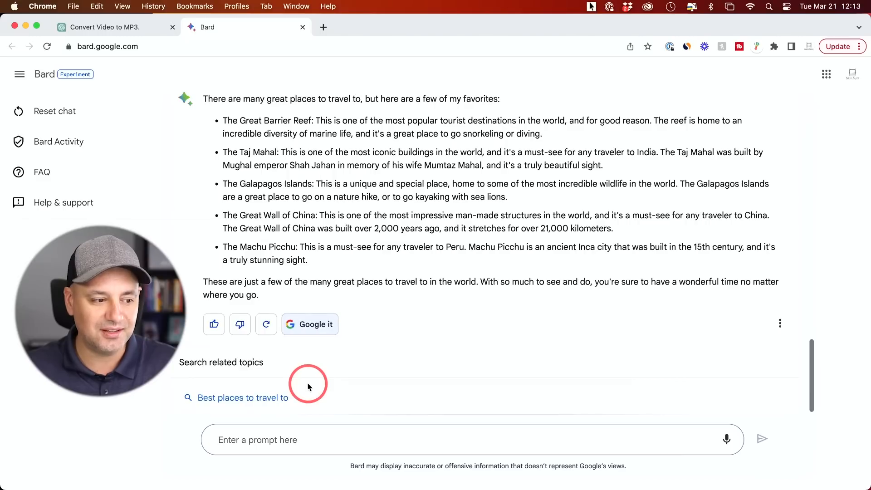
mouse_move(310, 325)
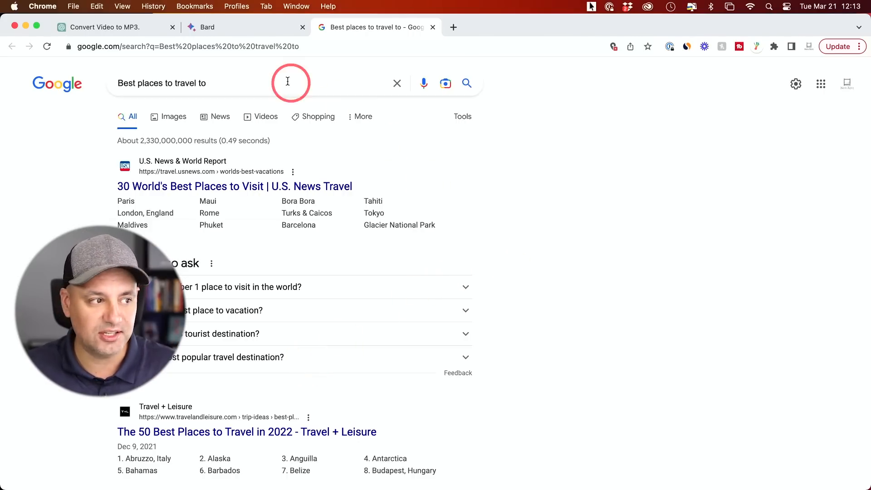
Open the 'Best places to travel to' Google search, then return to Bard
click(245, 27)
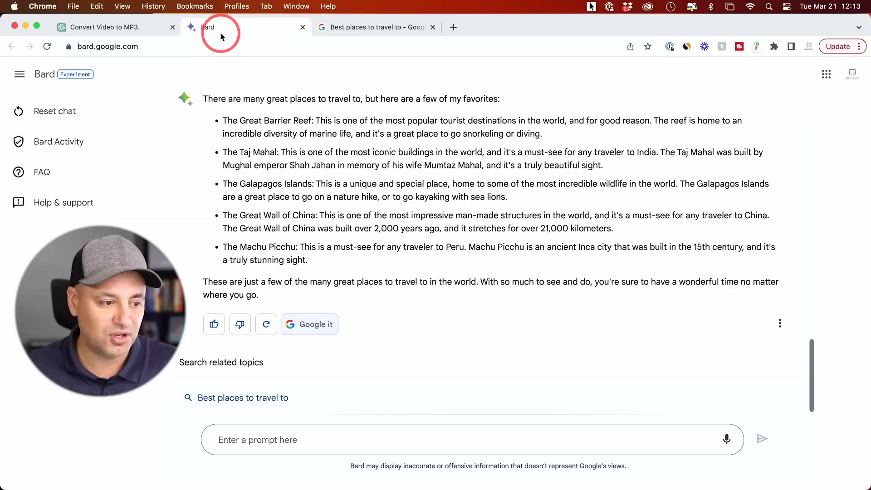
mouse_move(726, 440)
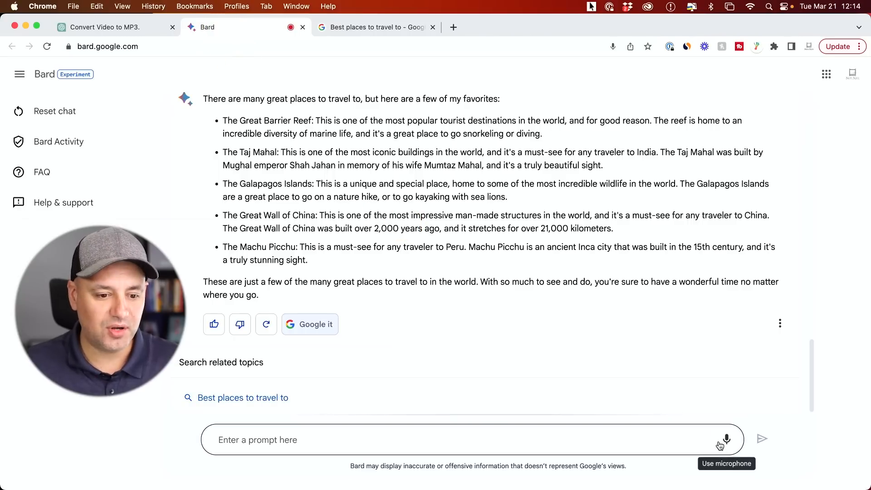
Dictate a prompt remarking that Bard listens and types out what is said
text(so)
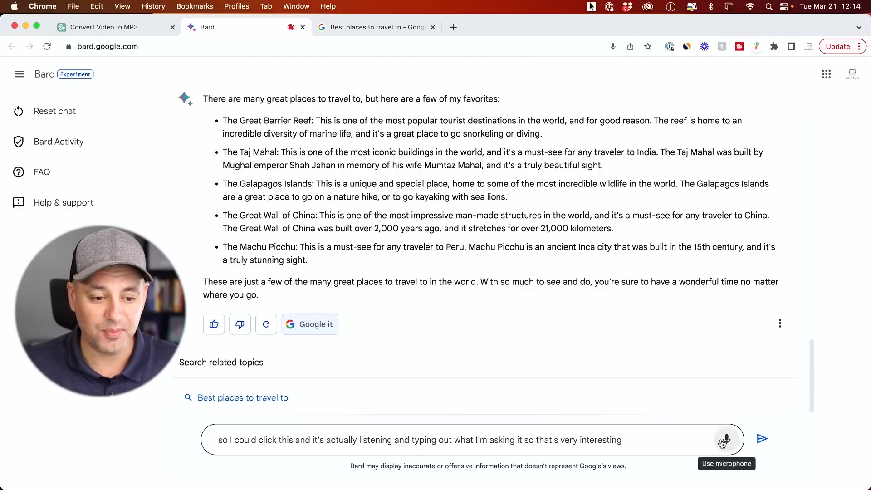
text(let)
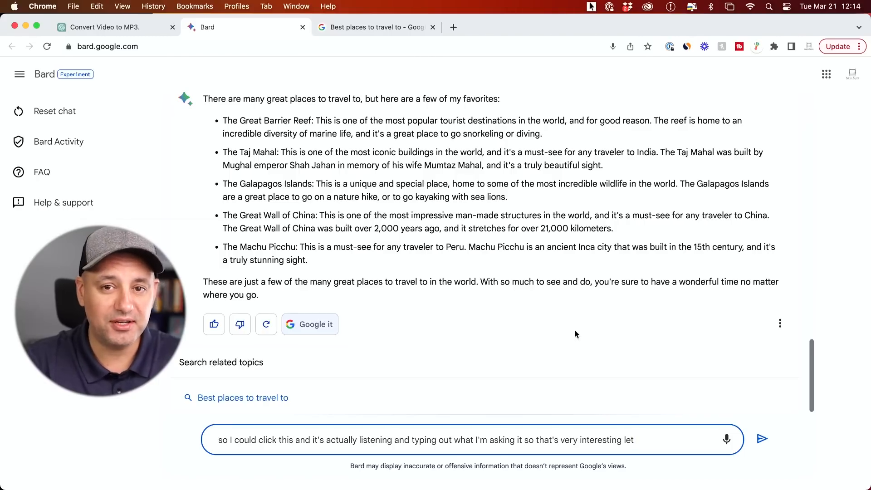